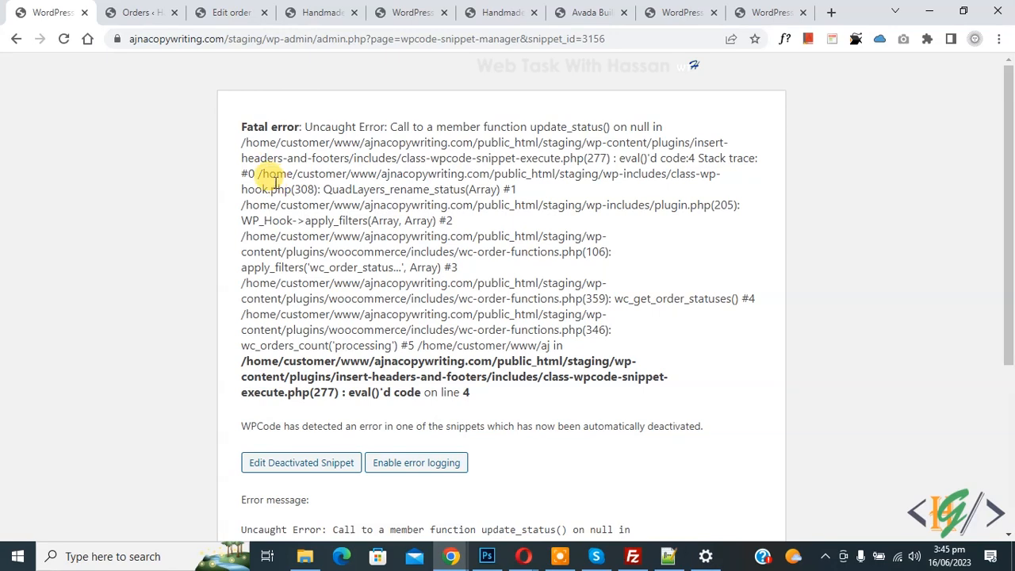
# Step: Reload wp-admin with ?wpcode-safe-mode=1 in the URL to bypass the fatal error
pyautogui.doubleClick(279, 127)
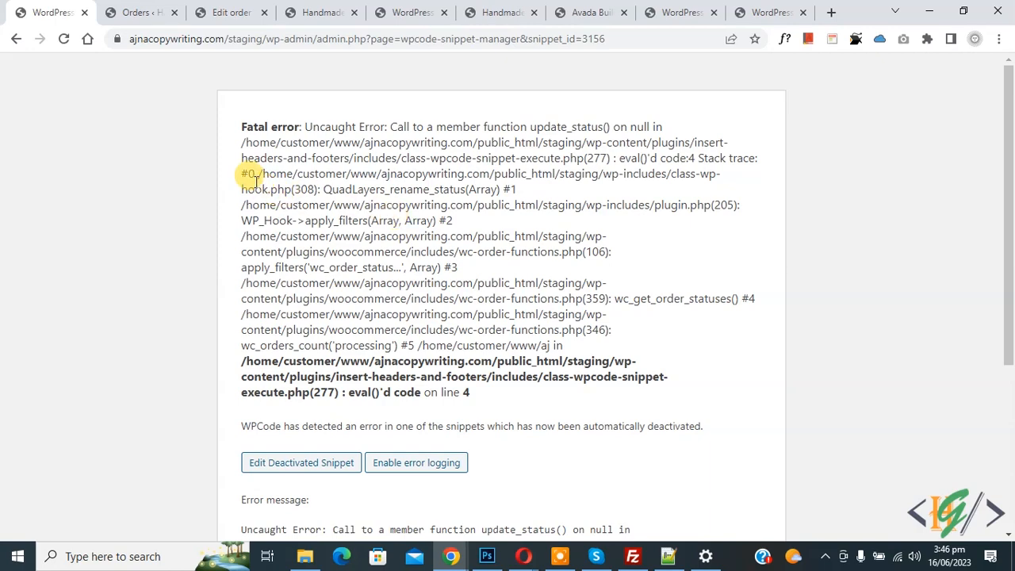
pyautogui.scroll(-3)
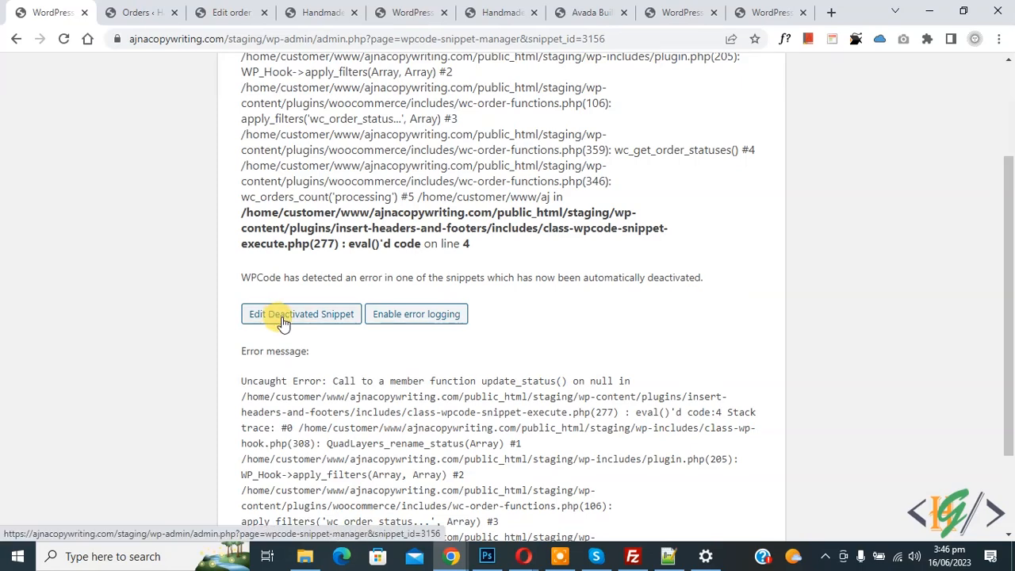
pyautogui.scroll(3)
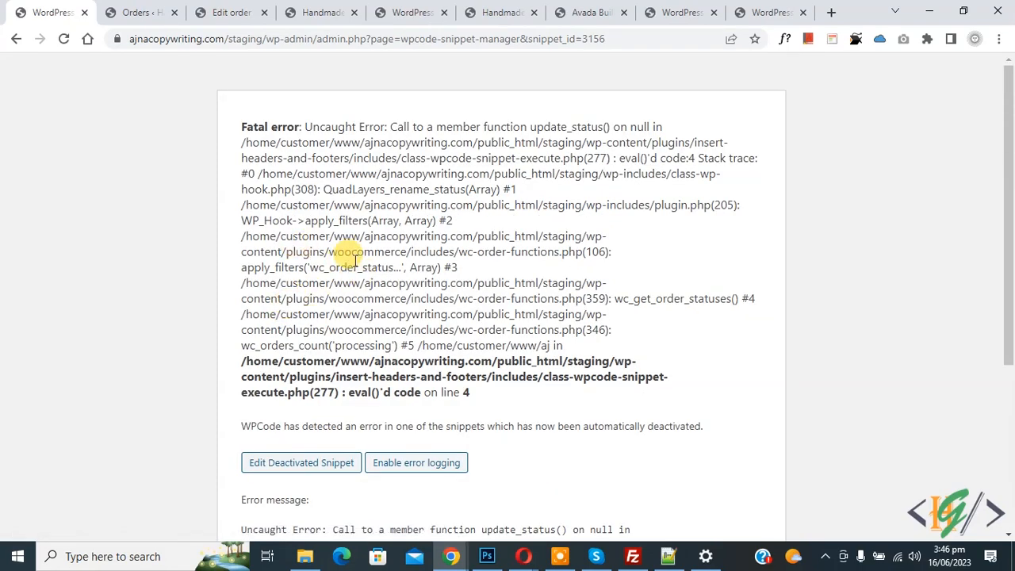
pyautogui.click(365, 38)
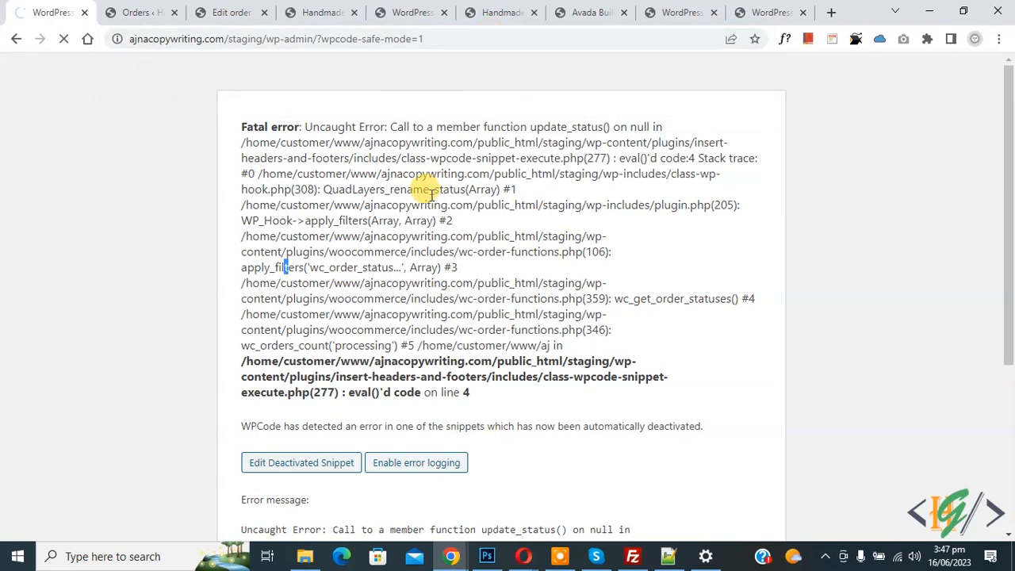
pyautogui.moveTo(388, 178)
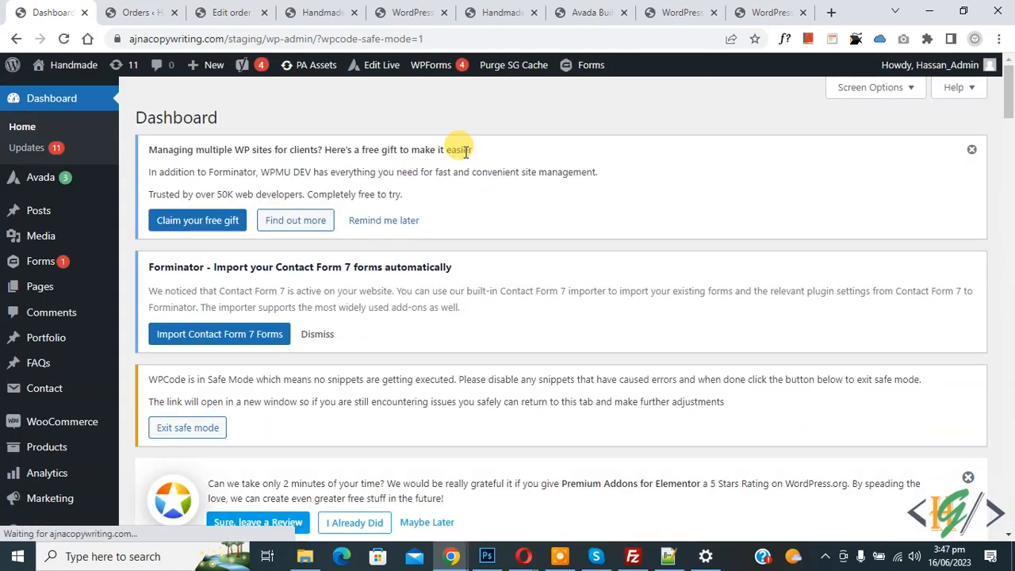
# Step: Go to Code Snippets in the sidebar to list all WPCode snippets in safe mode
pyautogui.scroll(-3)
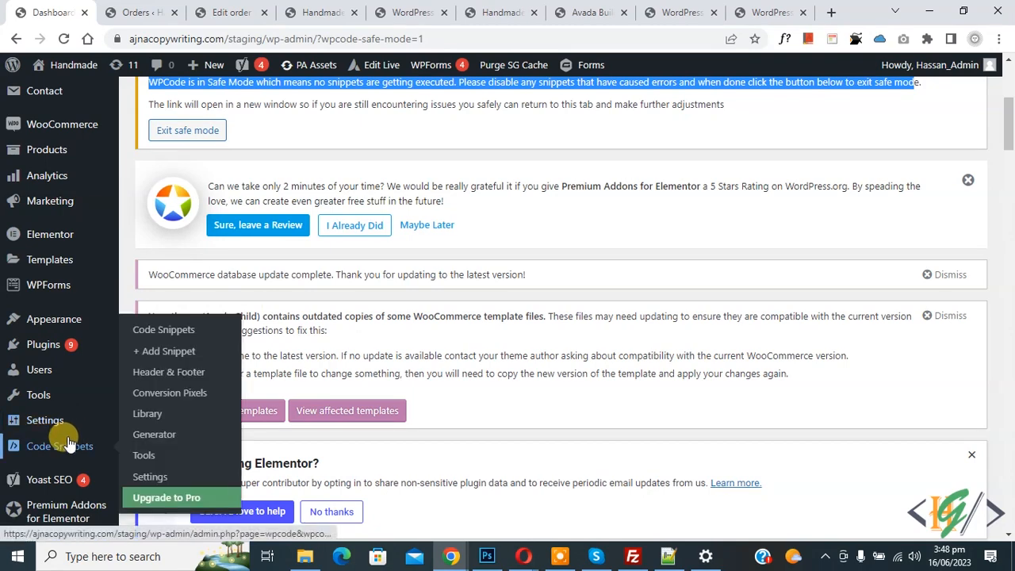
pyautogui.moveTo(164, 328)
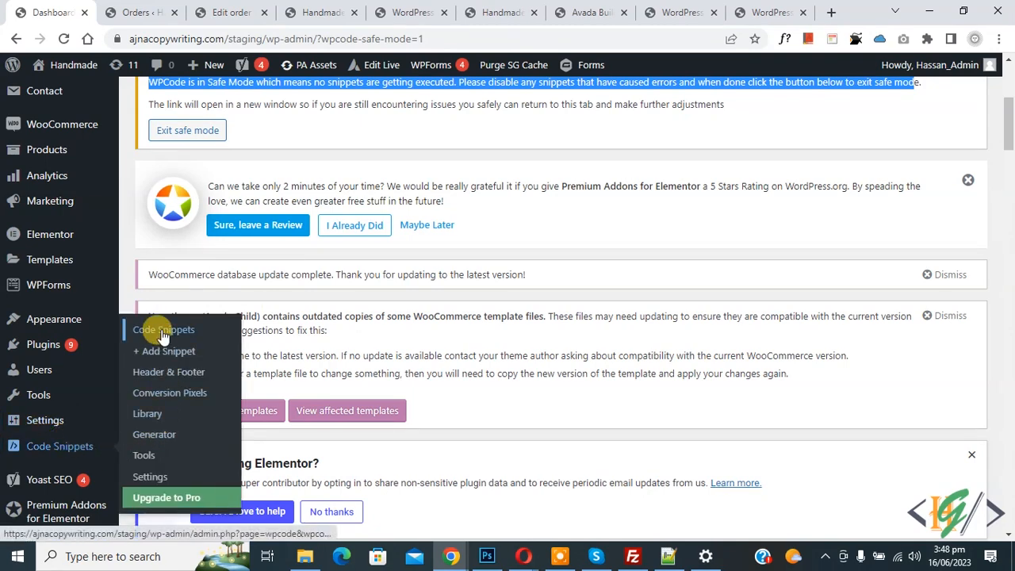
pyautogui.click(164, 328)
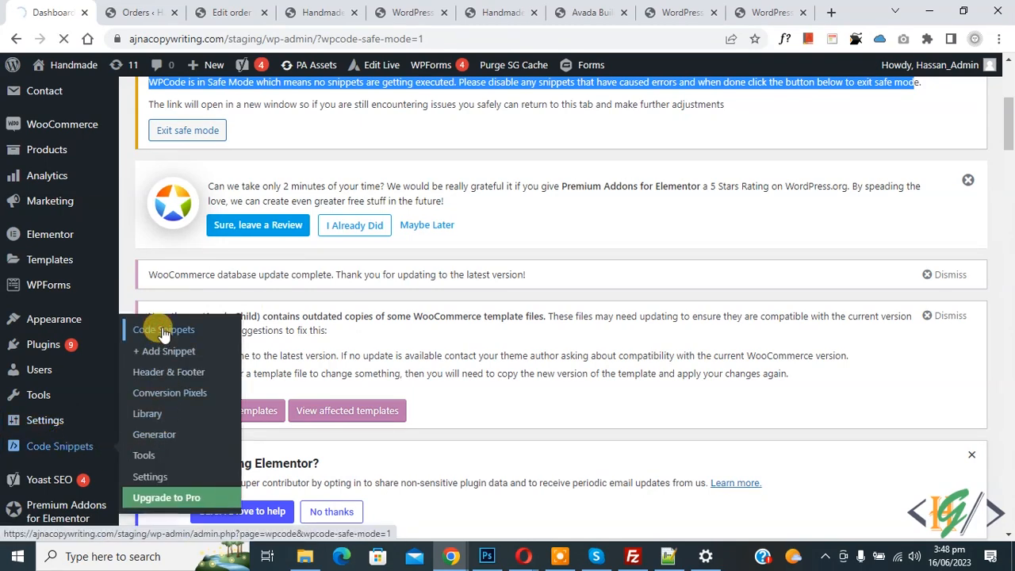
# Step: Switch off the Status toggle of the crashing Untitled Snippet
pyautogui.click(164, 328)
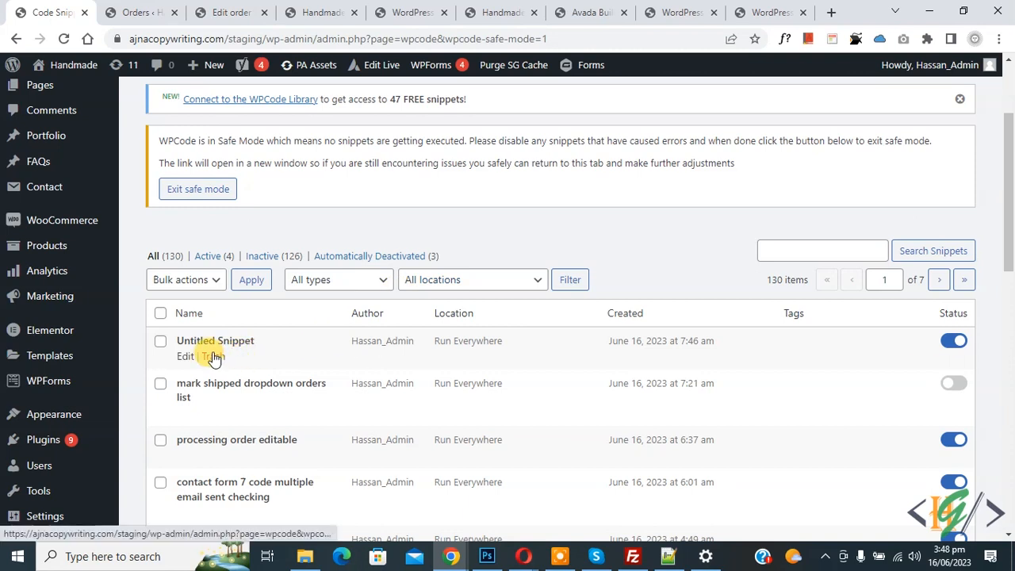
pyautogui.moveTo(257, 352)
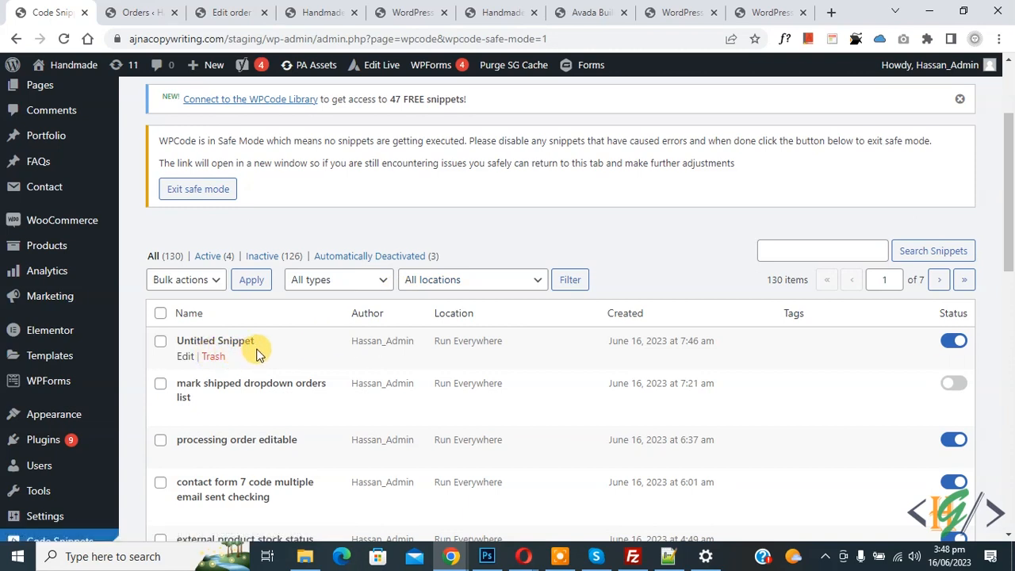
pyautogui.moveTo(305, 352)
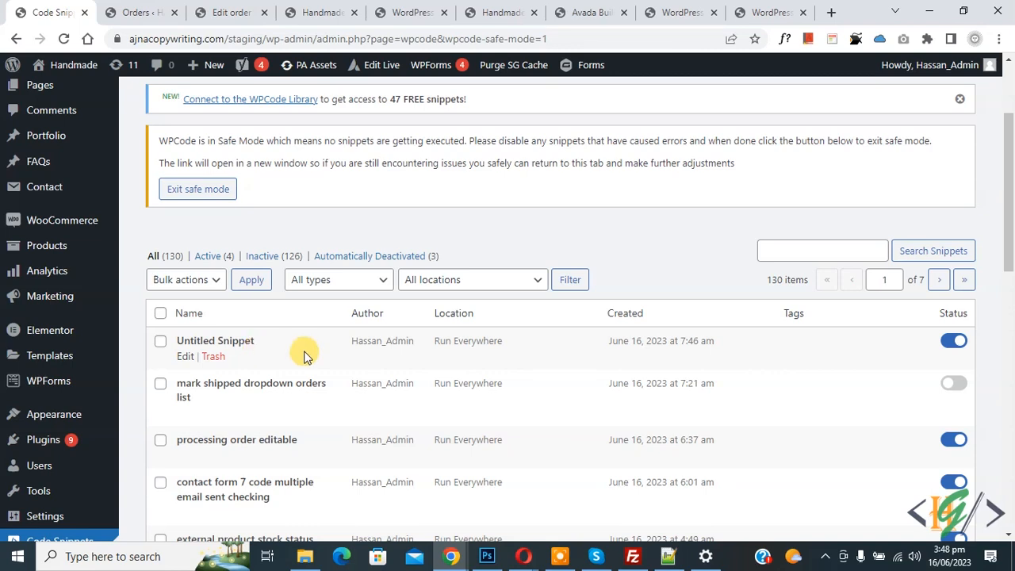
pyautogui.moveTo(457, 38)
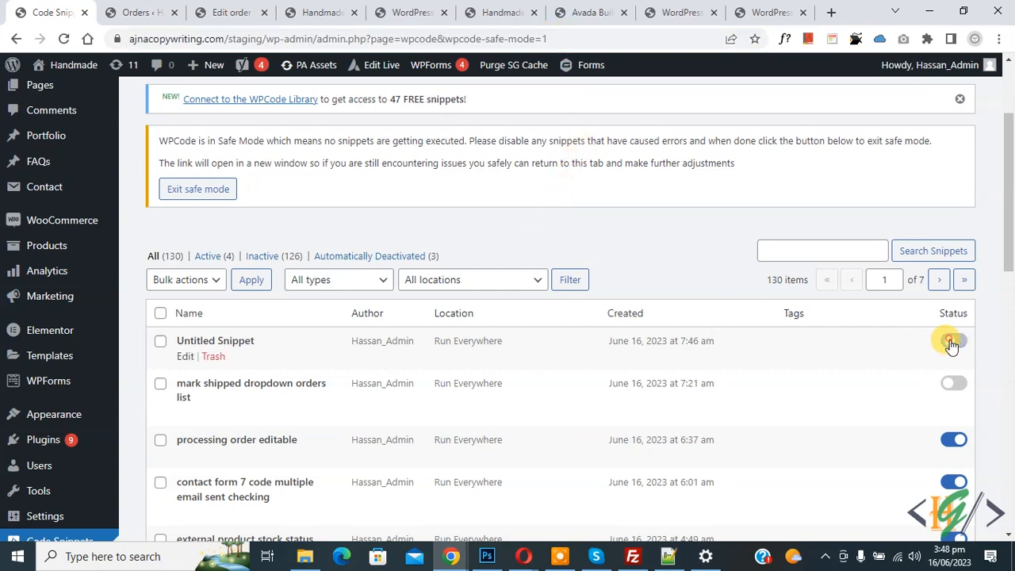
pyautogui.click(951, 341)
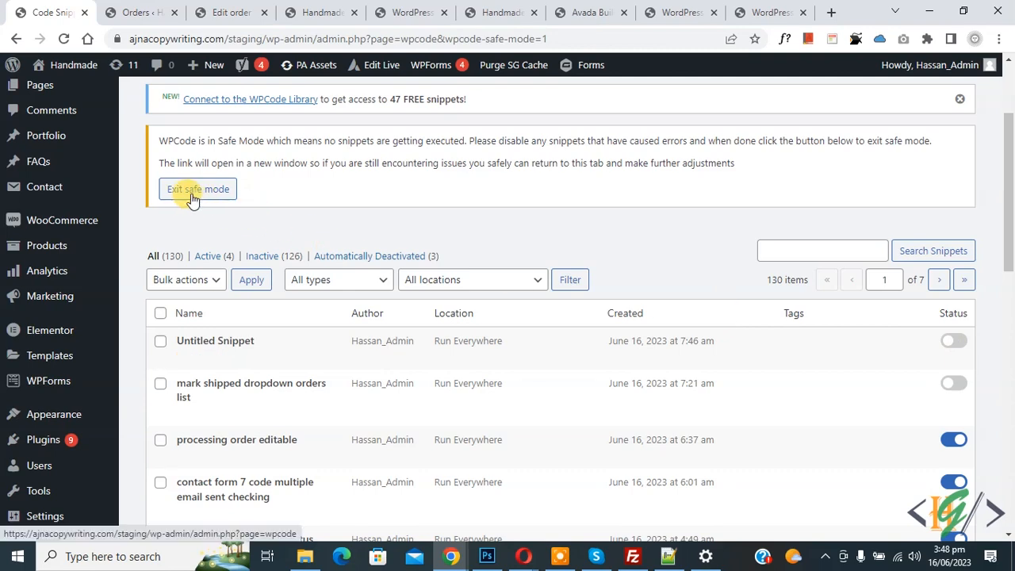
# Step: Exit safe mode so All Snippets loads normally with Untitled Snippet inactive
pyautogui.click(196, 188)
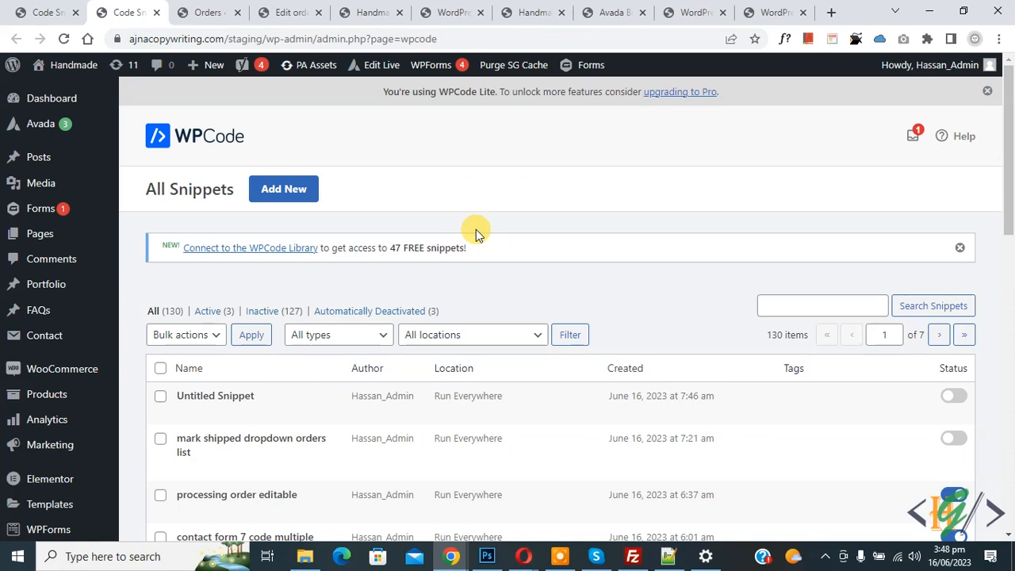
pyautogui.moveTo(216, 396)
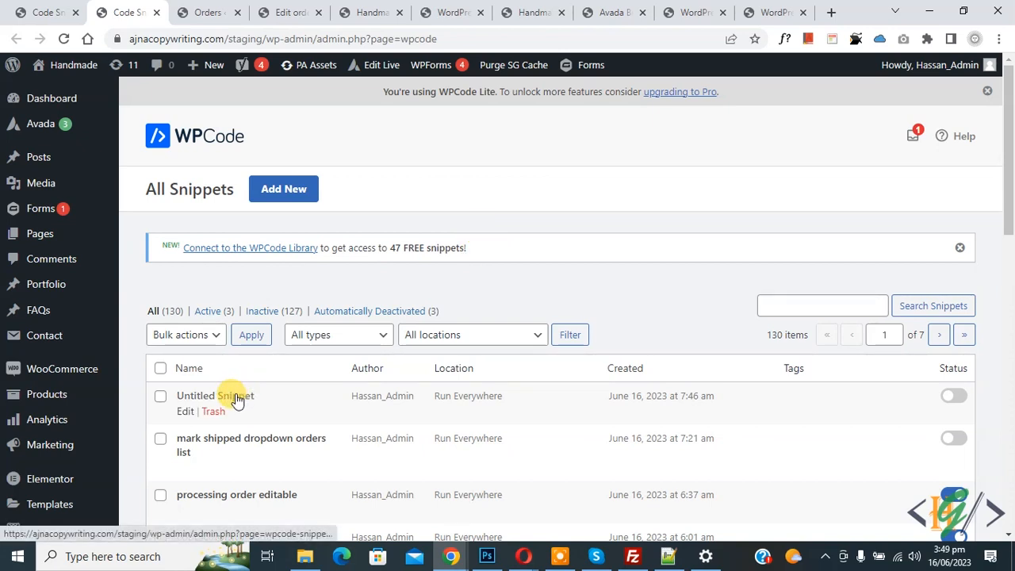
pyautogui.moveTo(229, 397)
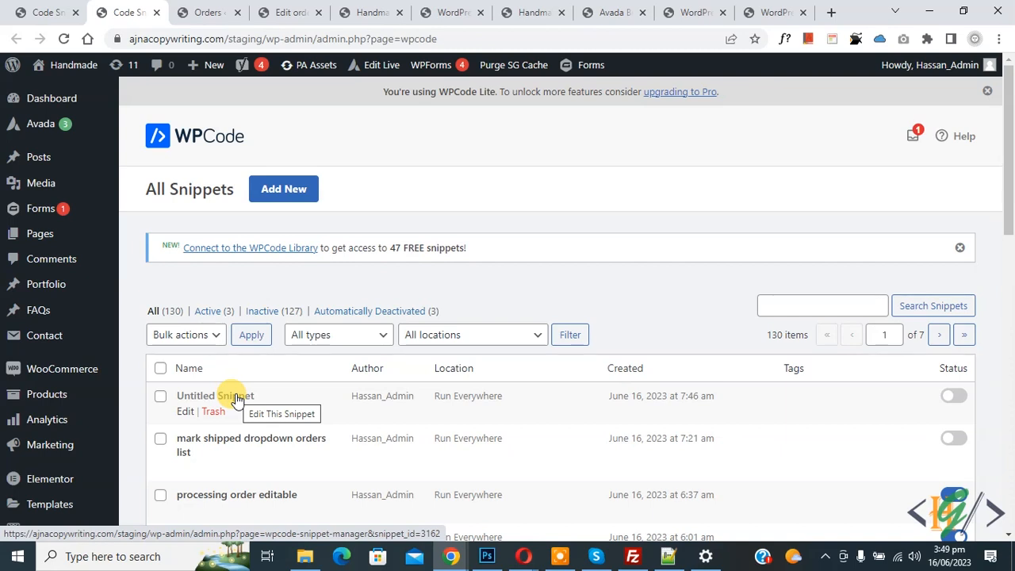
pyautogui.moveTo(488, 222)
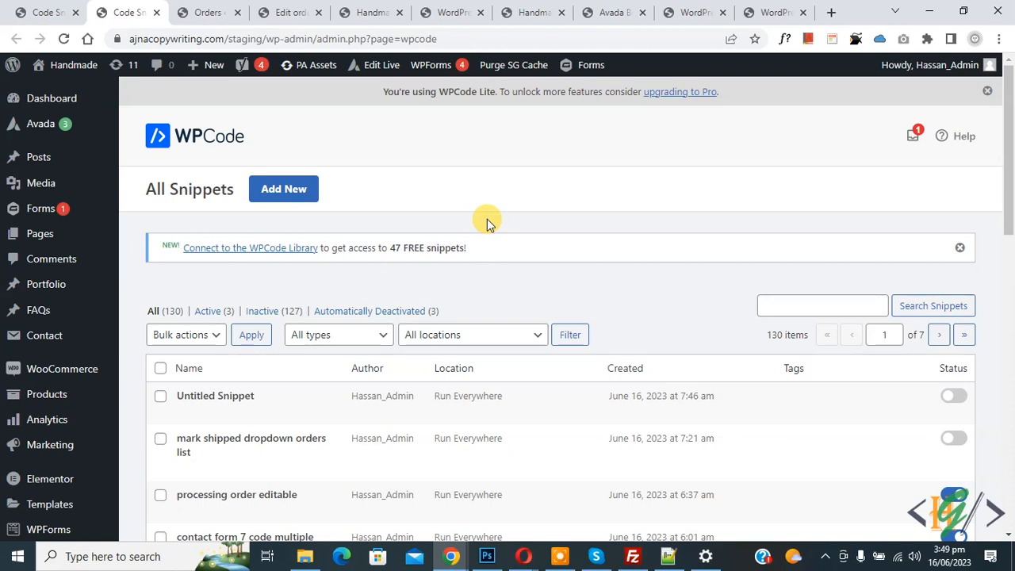
pyautogui.moveTo(769, 333)
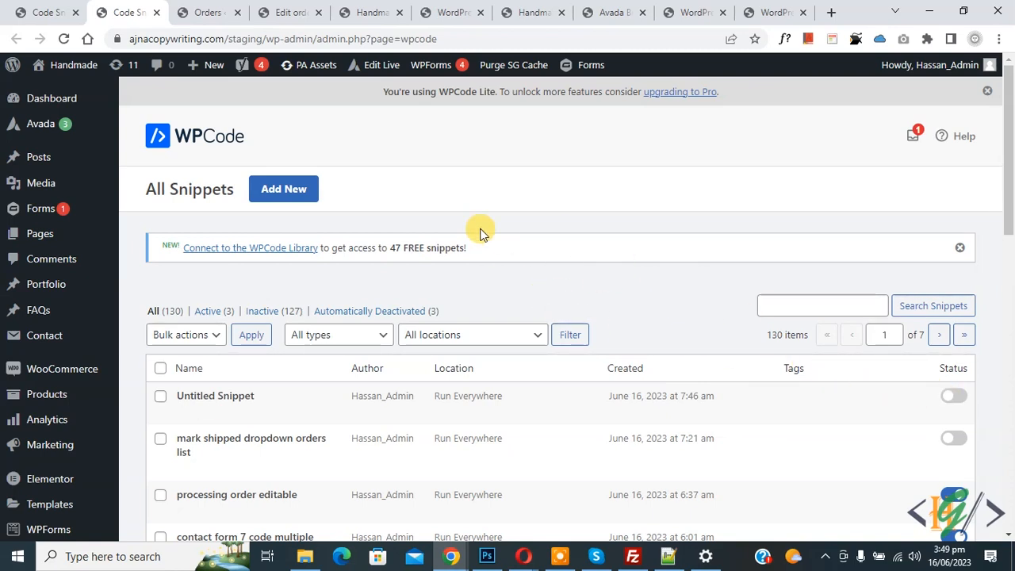
pyautogui.moveTo(409, 152)
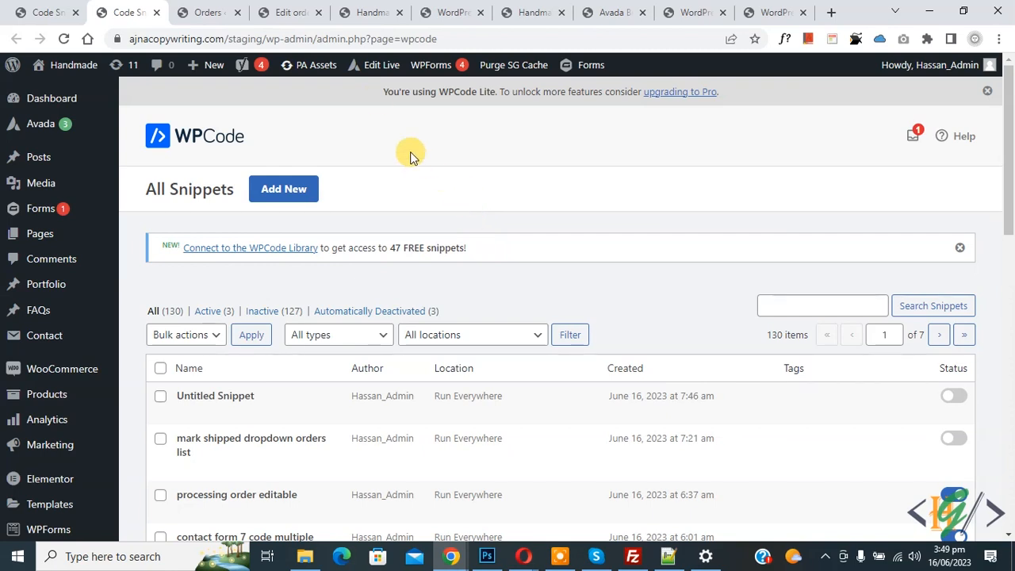